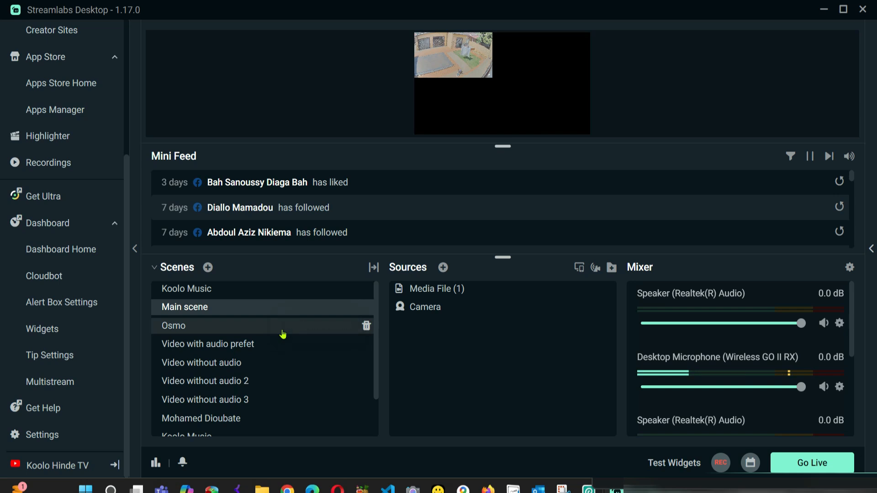
- Scroll the Scenes list and activate the CCTV Camera scene
{"action": "scroll", "scroll_direction": "down", "scroll_amount": 3}
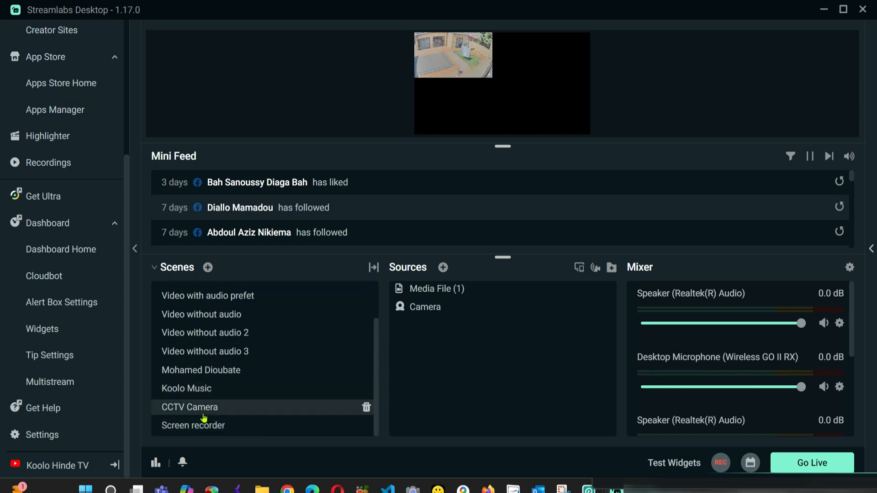
{"action": "left_click", "coordinate": [189, 407]}
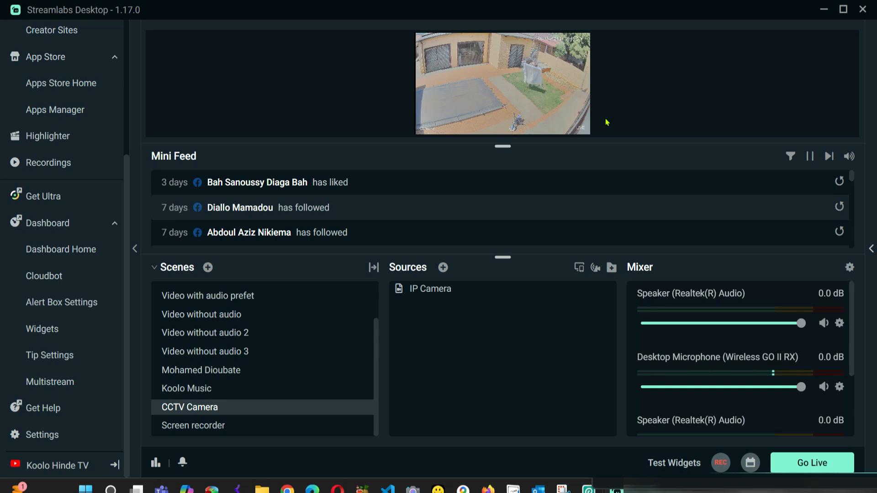
{"action": "mouse_move", "coordinate": [525, 5]}
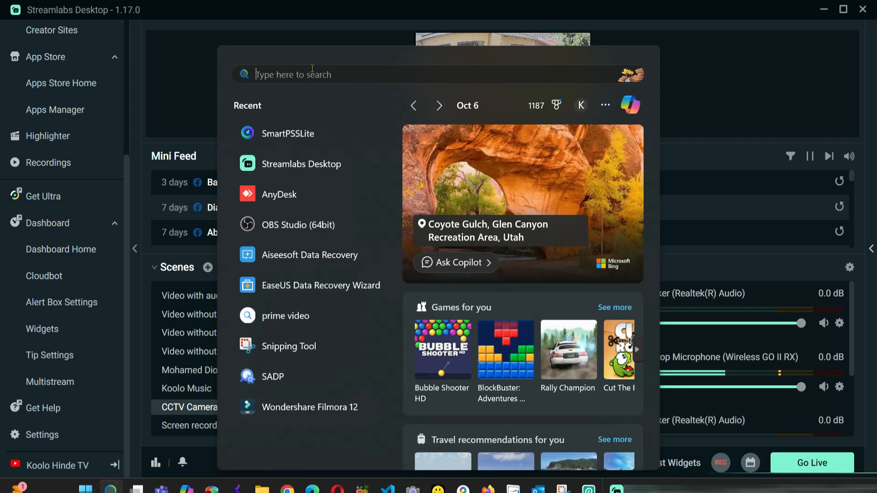
{"action": "mouse_move", "coordinate": [298, 225]}
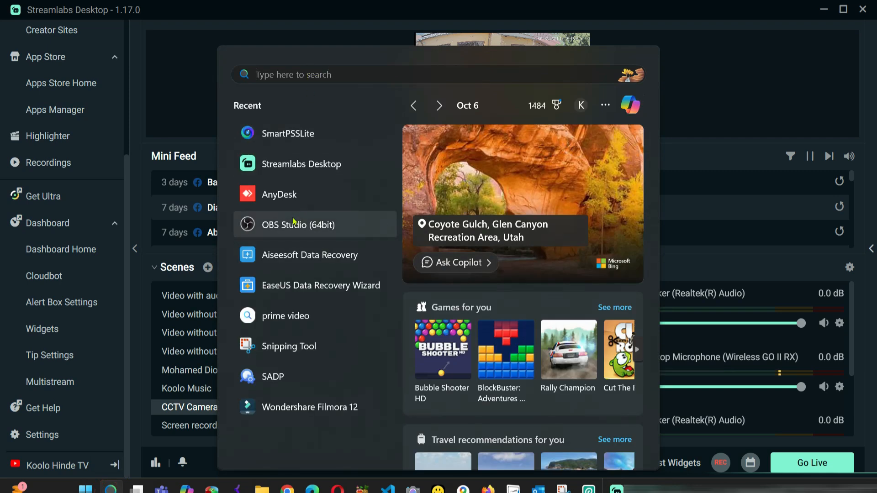
{"action": "mouse_move", "coordinate": [298, 225]}
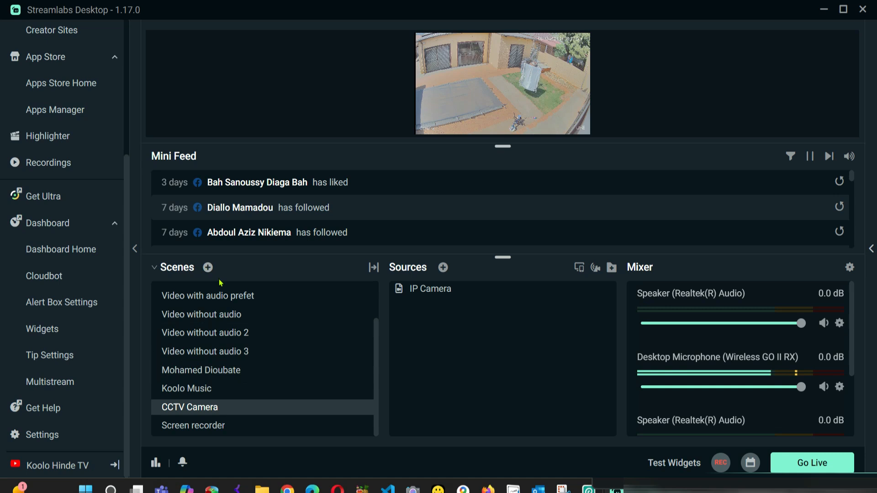
{"action": "mouse_move", "coordinate": [207, 267]}
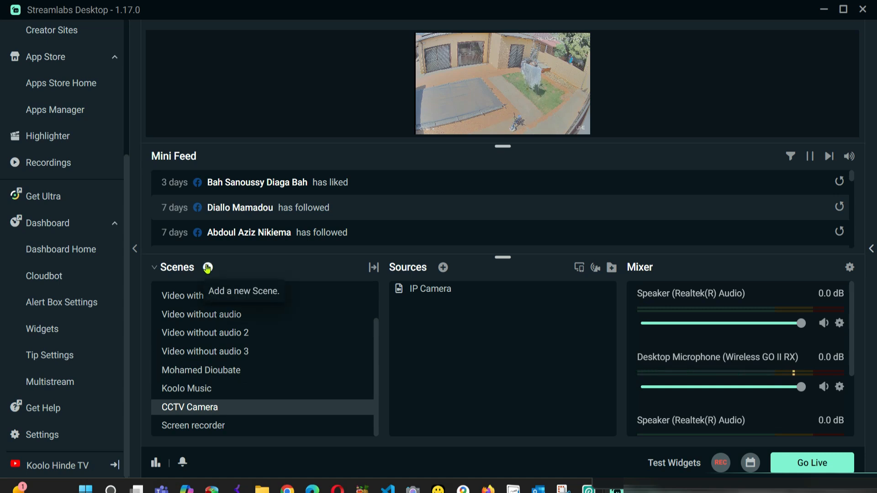
- Begin adding a scene, then close the Name Scene dialog without naming it
{"action": "left_click", "coordinate": [209, 267]}
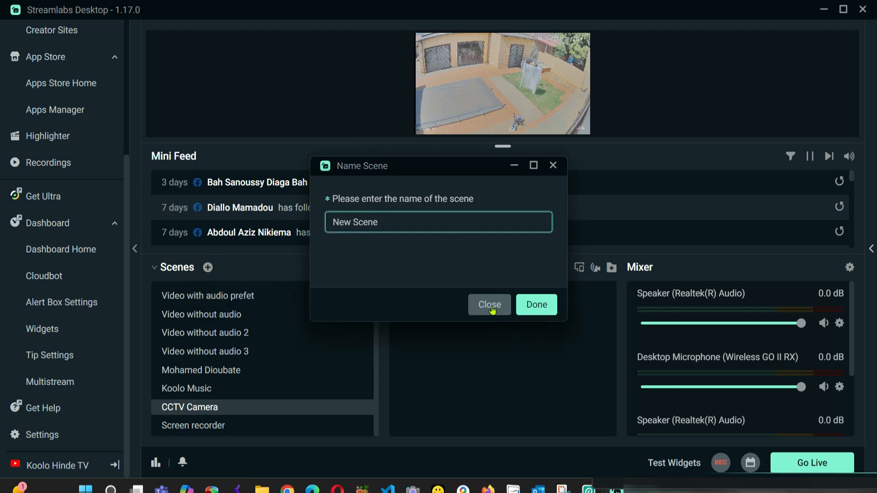
{"action": "left_click", "coordinate": [488, 304]}
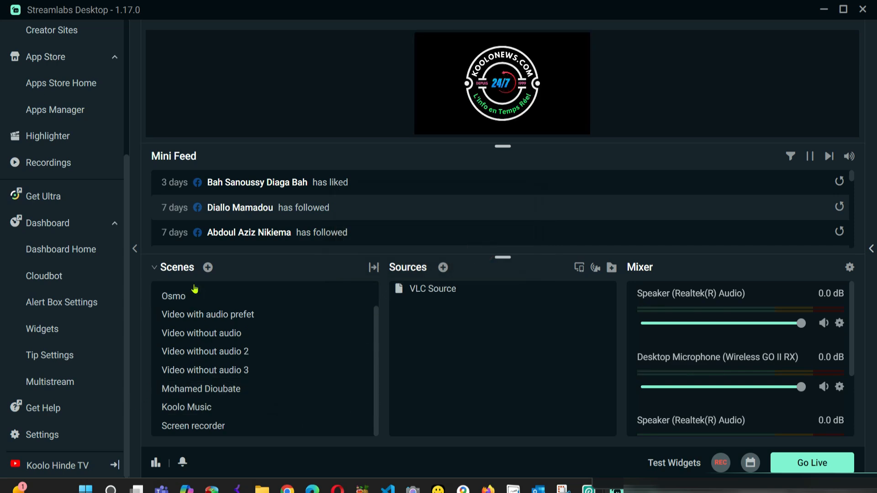
- Add a new scene named 'CCTV camera'
{"action": "left_click", "coordinate": [208, 267]}
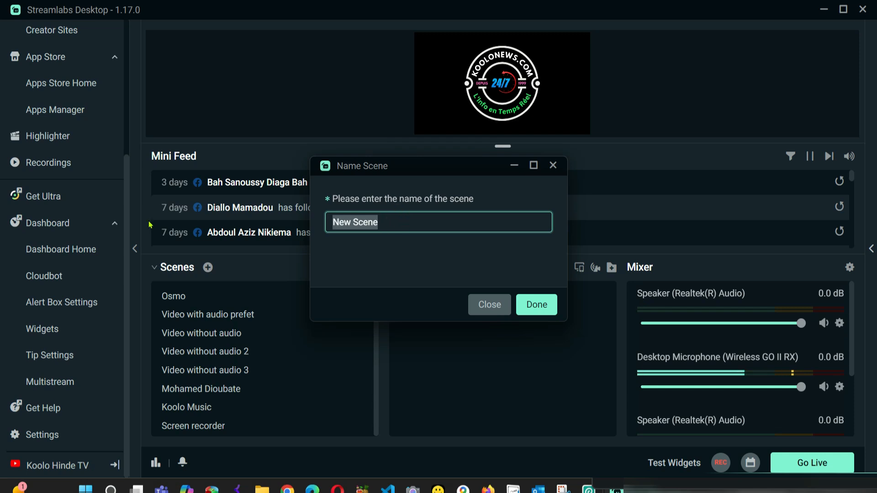
{"action": "type", "text": "CCT"}
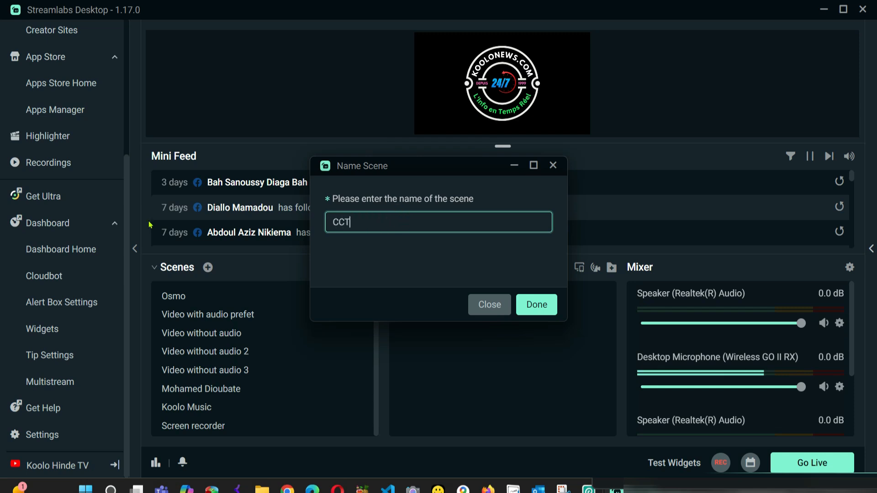
{"action": "type", "text": "V"}
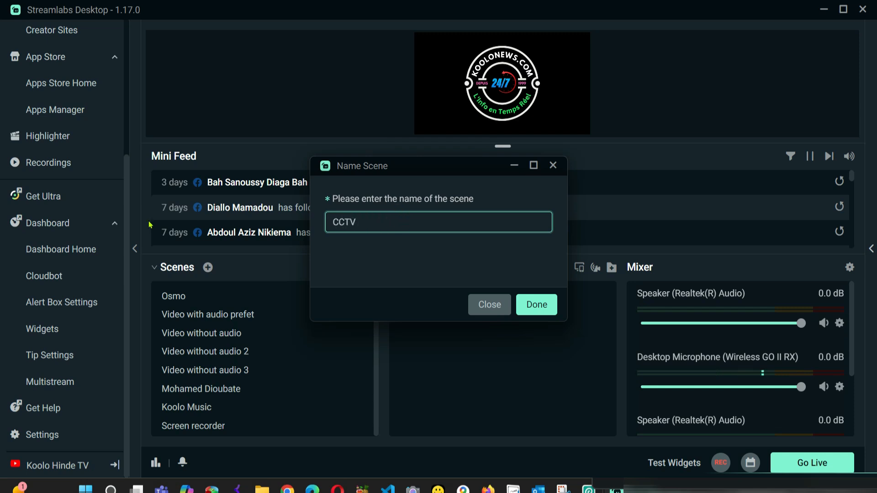
{"action": "type", "text": "camera"}
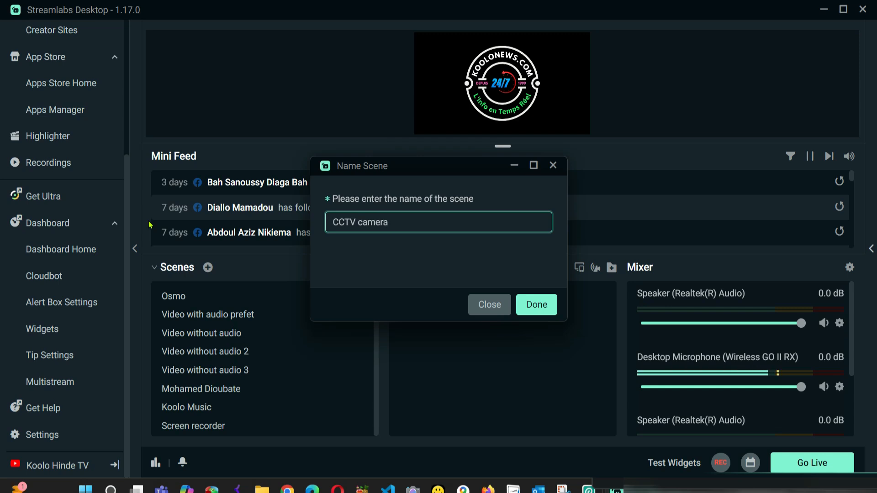
{"action": "left_click", "coordinate": [535, 305]}
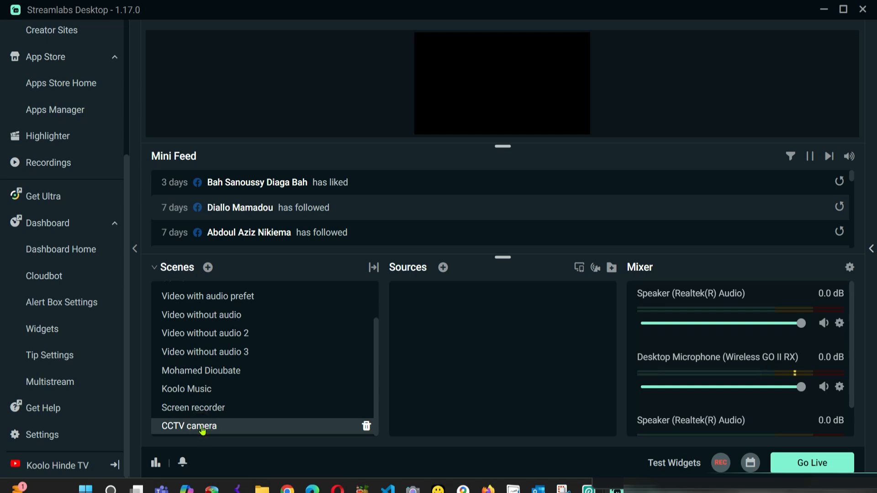
{"action": "mouse_move", "coordinate": [430, 296]}
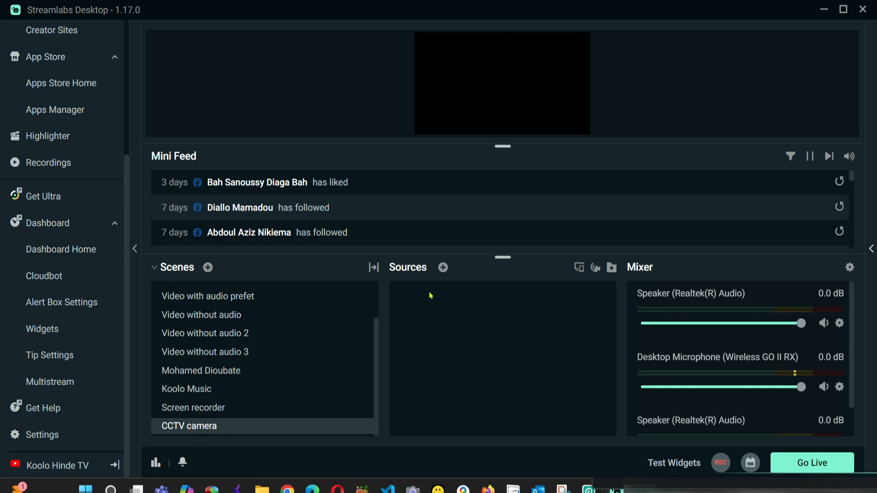
{"action": "mouse_move", "coordinate": [433, 281]}
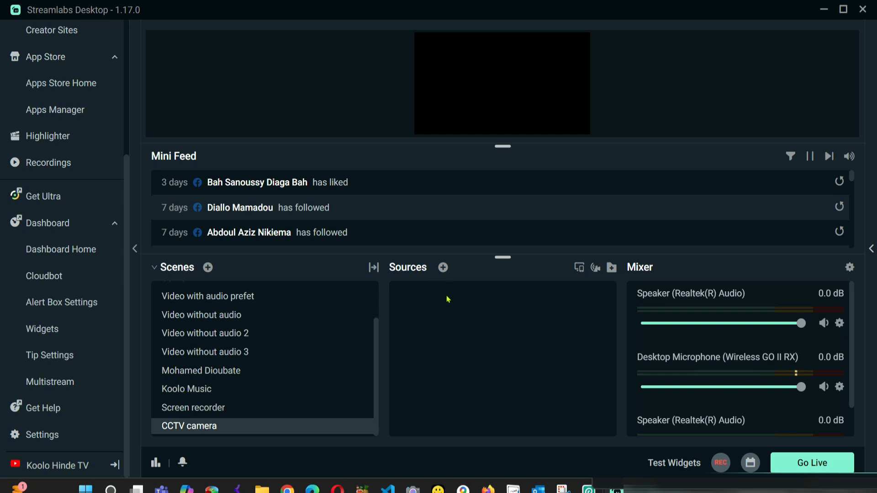
{"action": "mouse_move", "coordinate": [453, 278]}
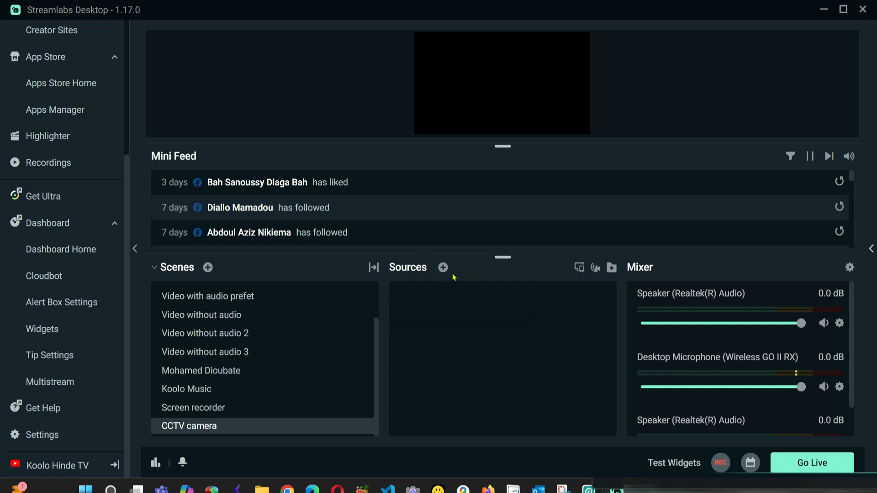
{"action": "mouse_move", "coordinate": [442, 267]}
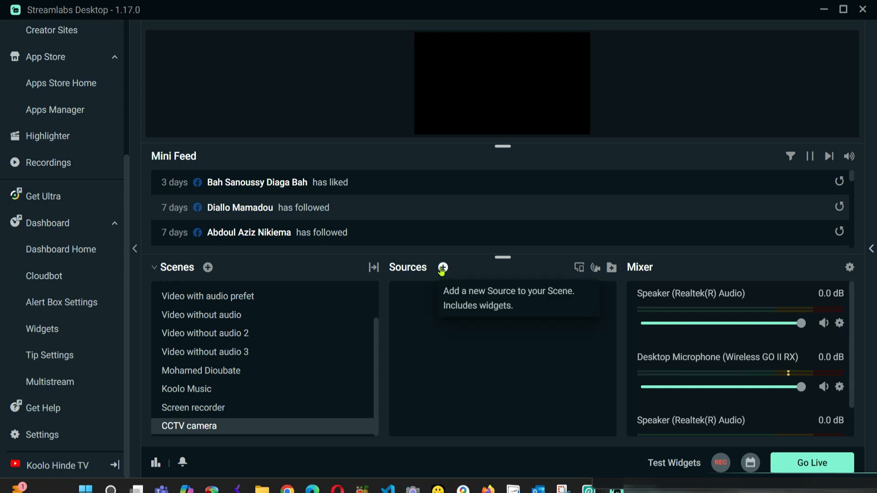
- Add a fresh Media File source using the 'Add a new source instead' option
{"action": "left_click", "coordinate": [442, 267]}
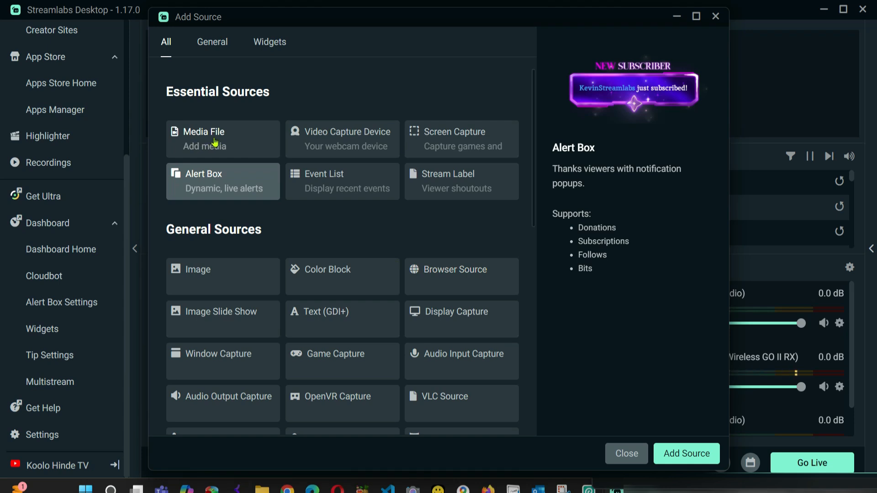
{"action": "mouse_move", "coordinate": [209, 143]}
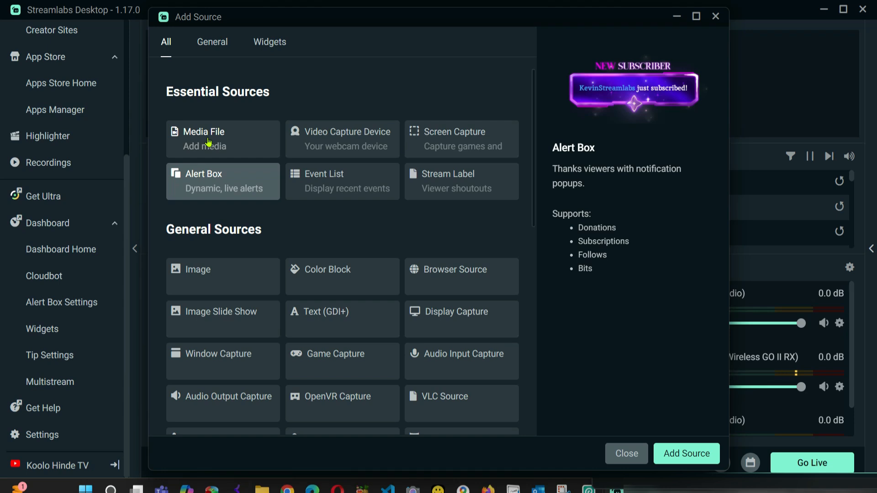
{"action": "left_click", "coordinate": [222, 139]}
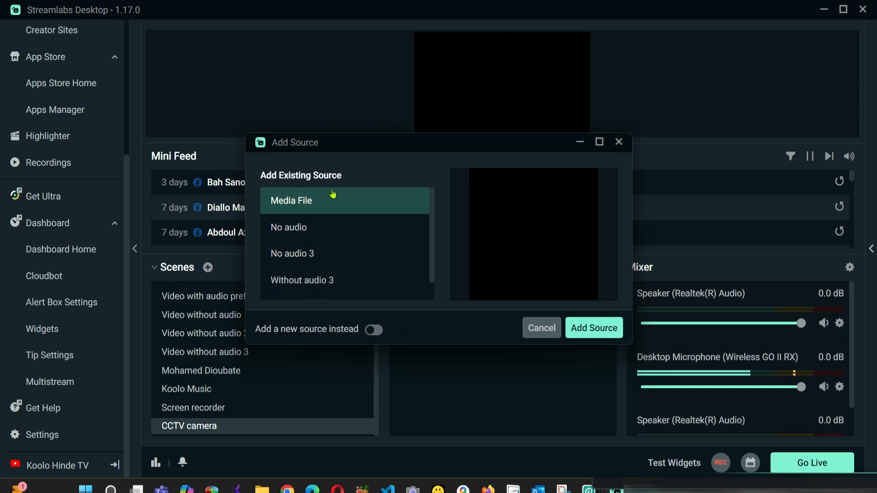
{"action": "left_click", "coordinate": [374, 329]}
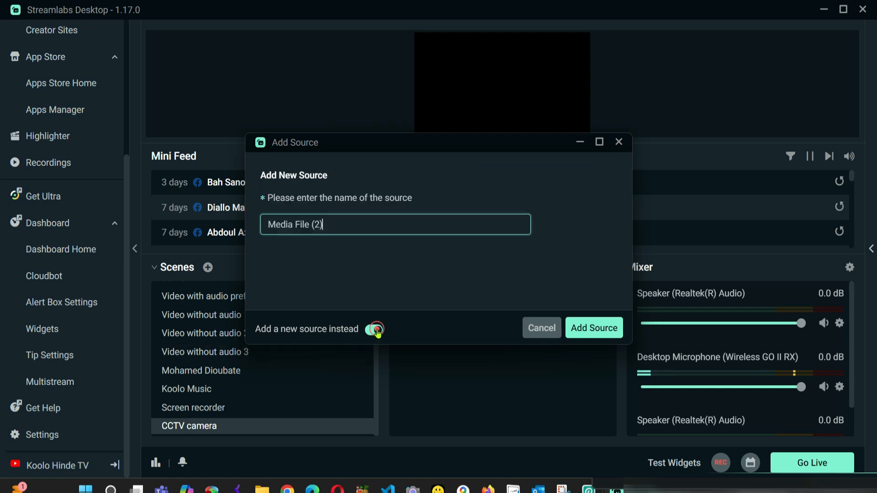
{"action": "left_click", "coordinate": [374, 329]}
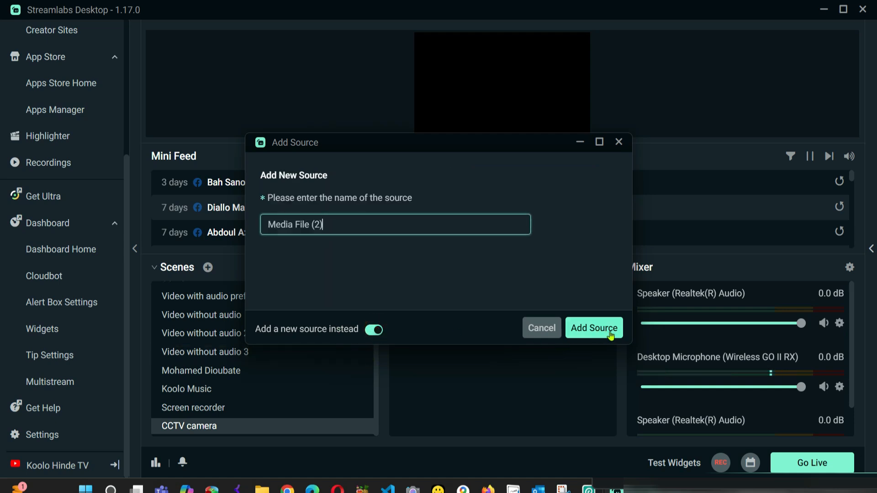
{"action": "left_click", "coordinate": [594, 328]}
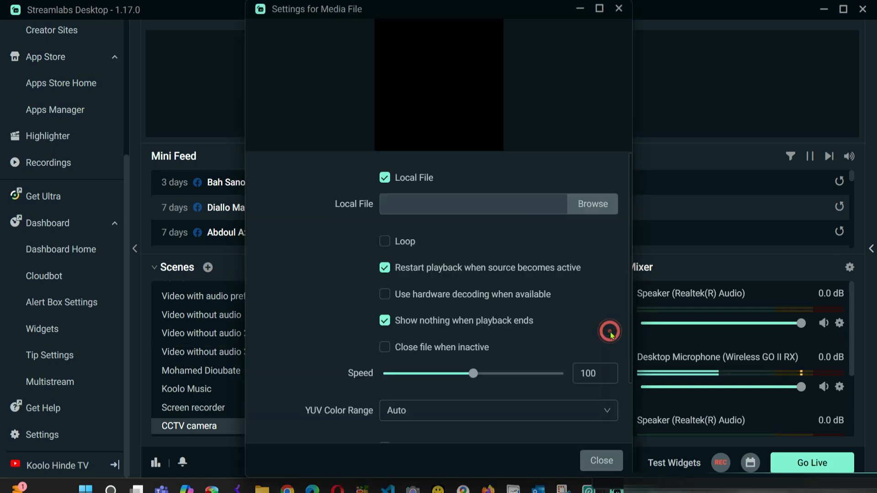
- Uncheck Local File so the Media File source exposes its network Input field
{"action": "left_click", "coordinate": [610, 331]}
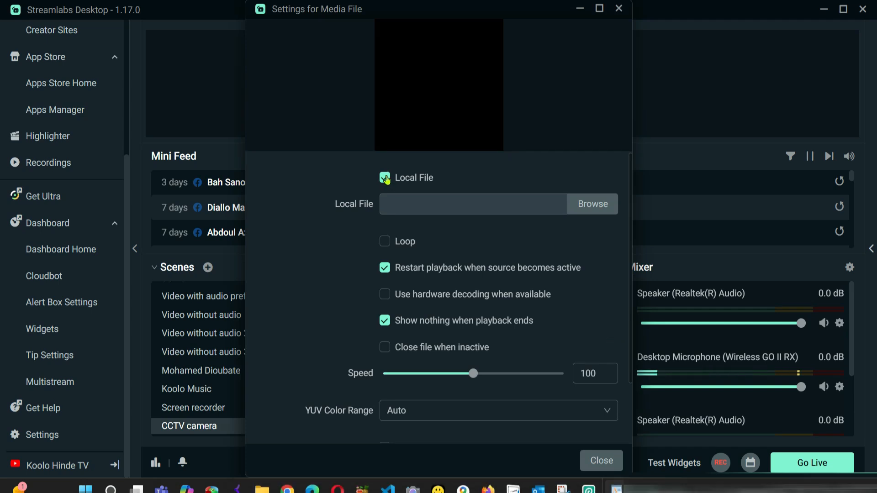
{"action": "left_click", "coordinate": [385, 177]}
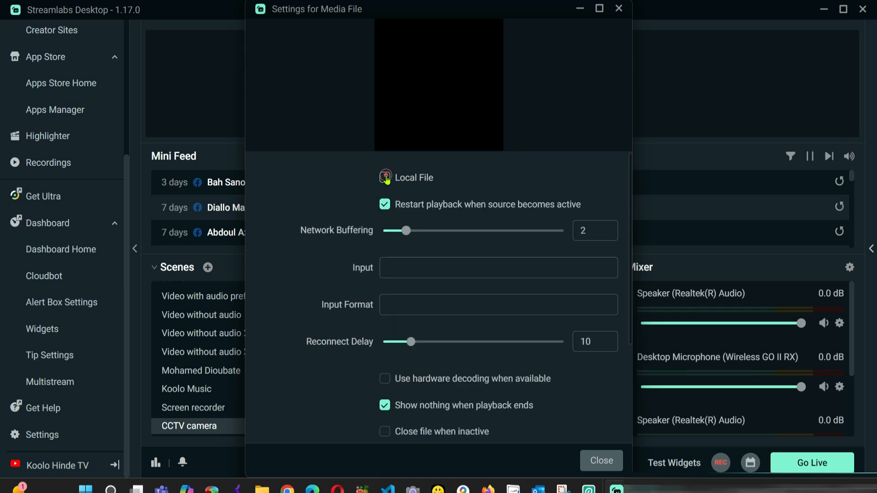
{"action": "left_click", "coordinate": [384, 177]}
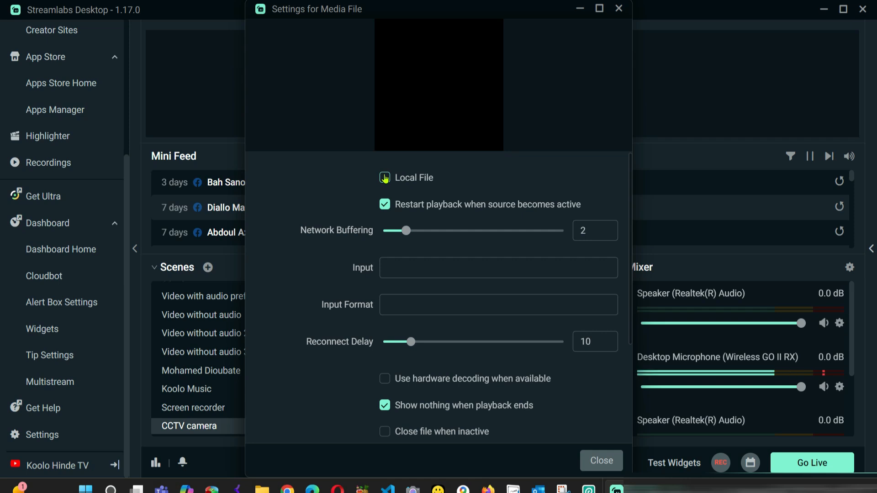
{"action": "left_click", "coordinate": [385, 178]}
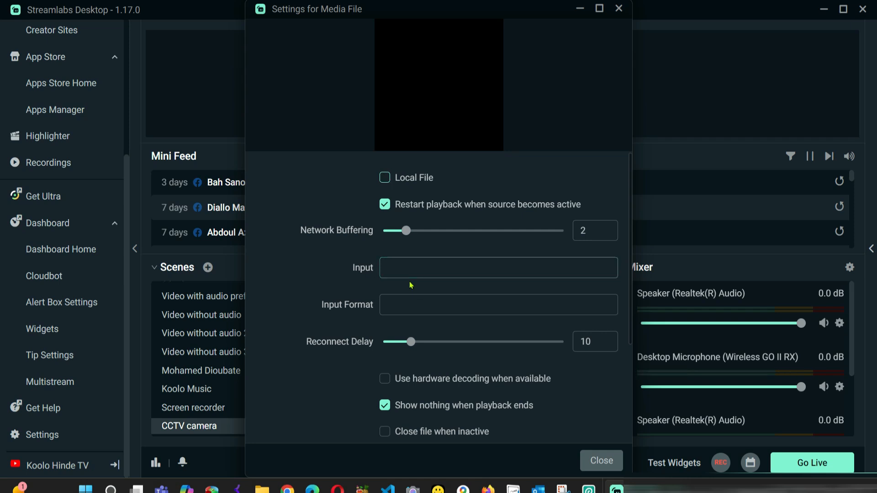
{"action": "left_click", "coordinate": [498, 267]}
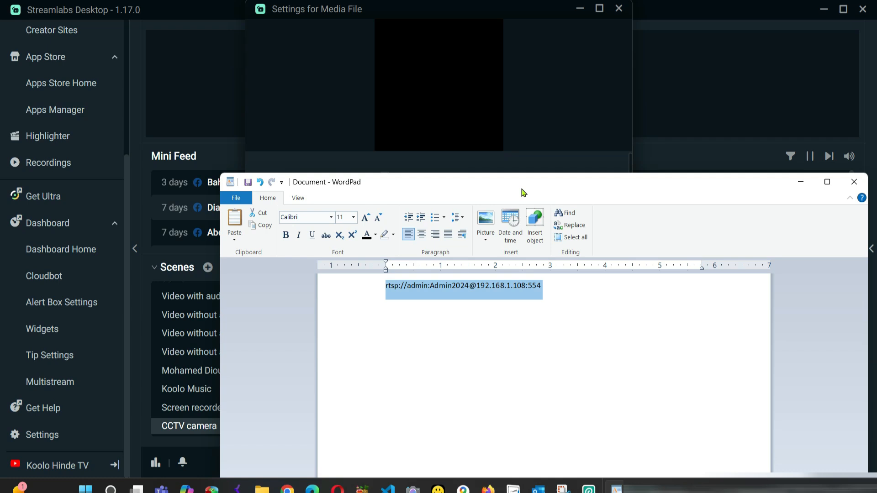
- Maximize the WordPad notes holding the camera's RTSP address
{"action": "left_click", "coordinate": [827, 182]}
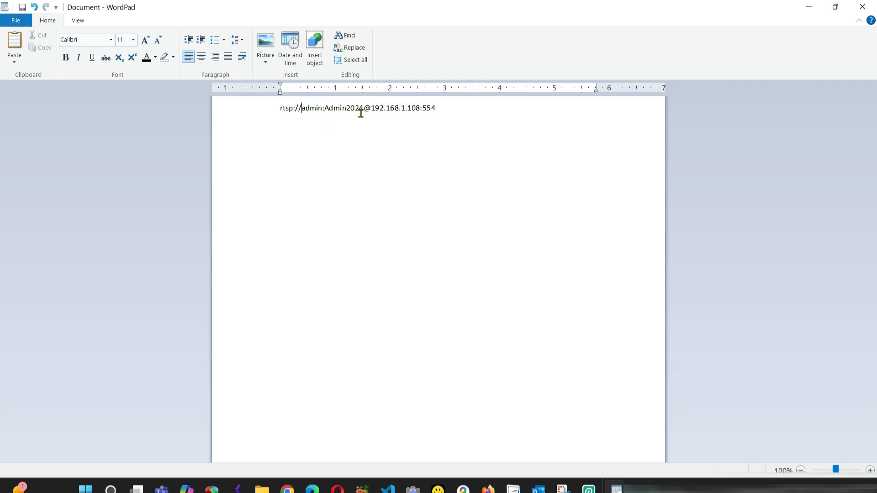
{"action": "mouse_move", "coordinate": [346, 115]}
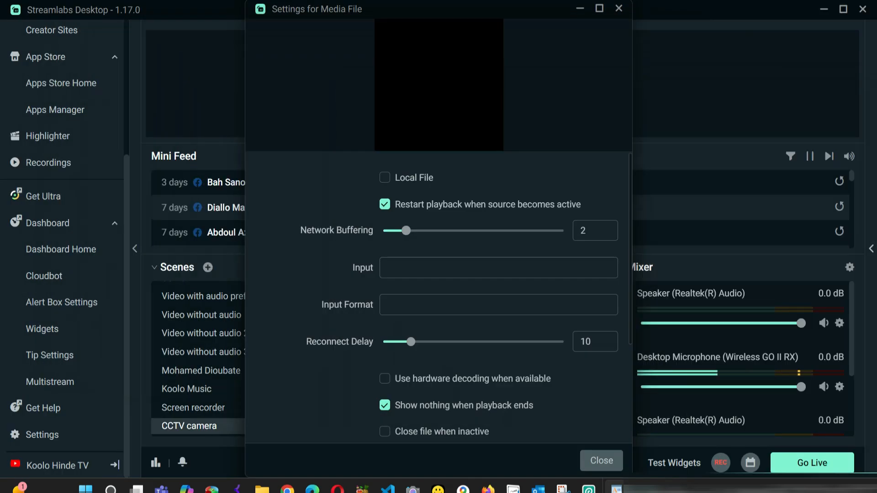
- Enter the RTSP scheme and admin login 'rtsp://admin:…@' in the Input box
{"action": "left_click", "coordinate": [498, 267]}
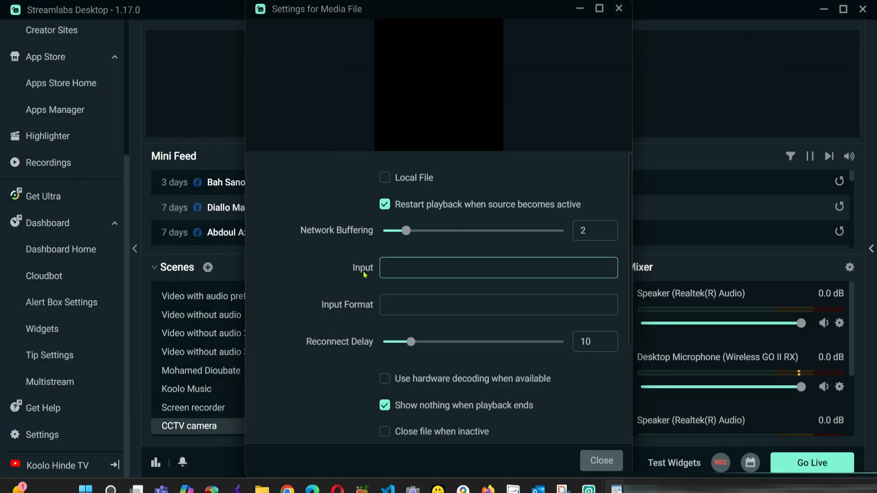
{"action": "left_click", "coordinate": [498, 268]}
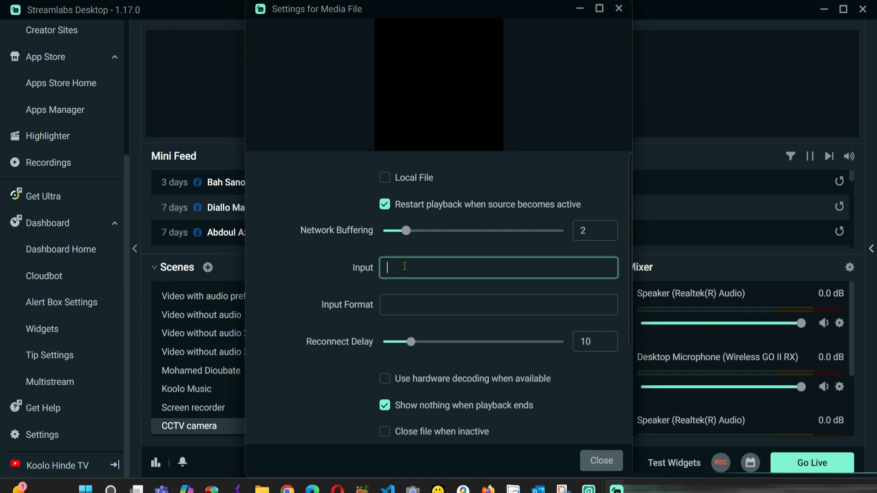
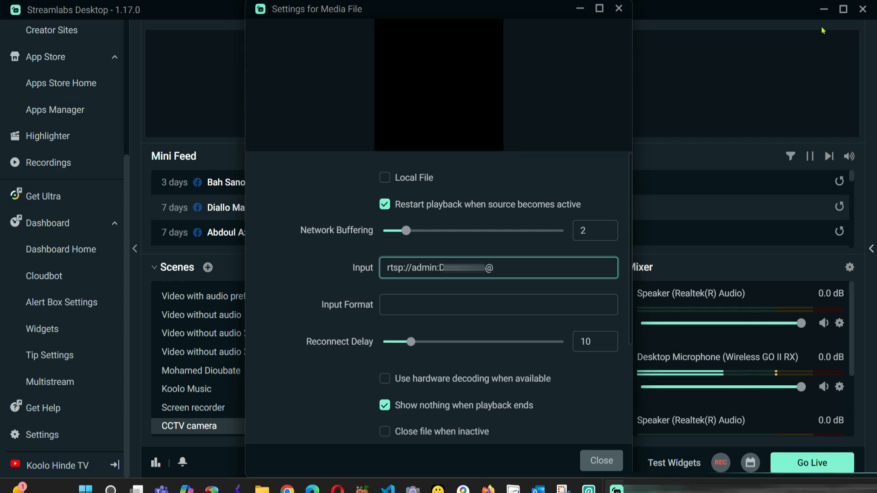
- Append the camera IP address 192.168.1.108 to the Input address
{"action": "left_click", "coordinate": [492, 268]}
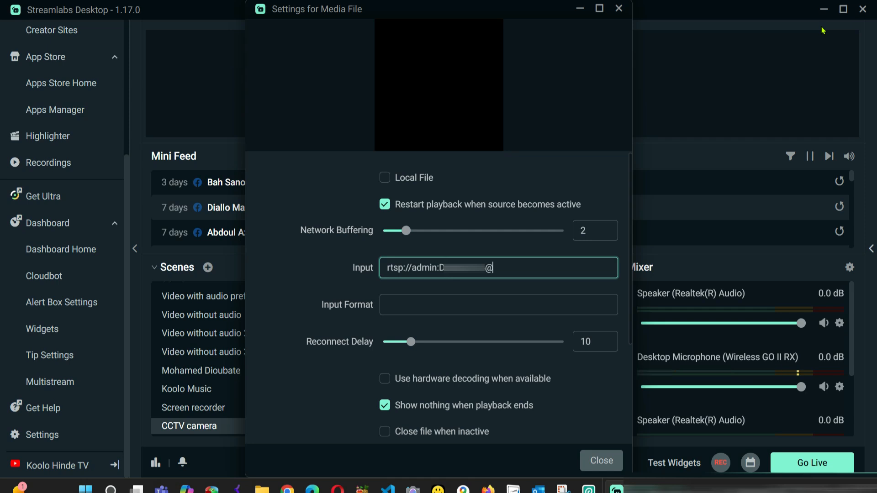
{"action": "type", "text": "192"}
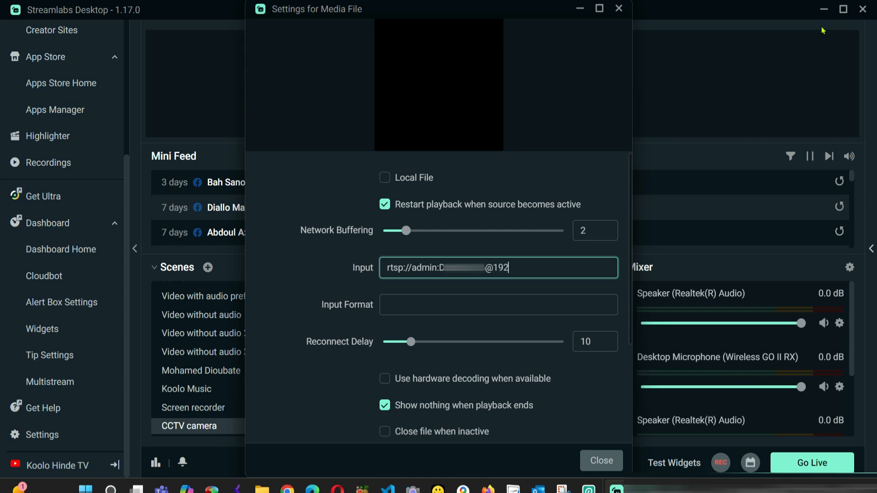
{"action": "type", "text": ".168"}
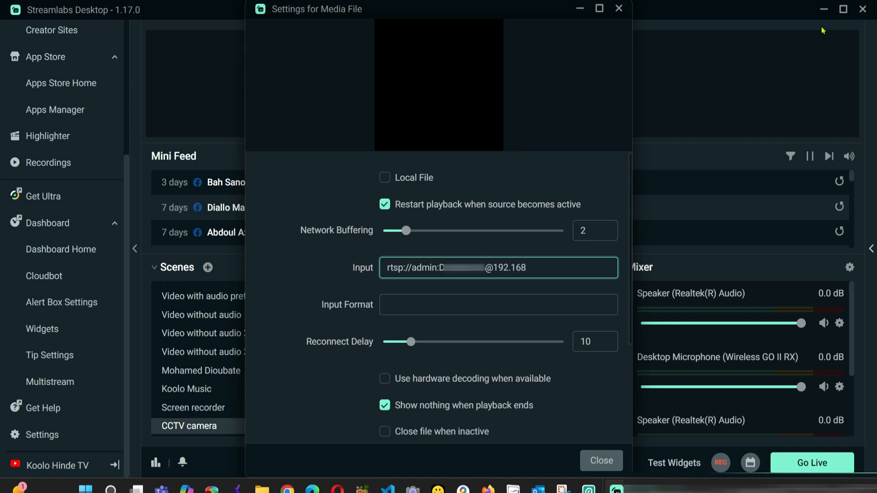
{"action": "type", "text": ".1."}
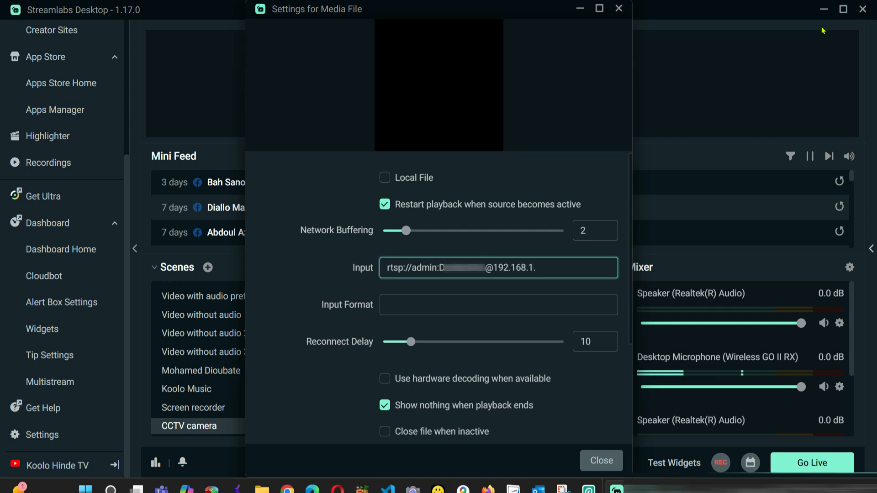
{"action": "type", "text": "108"}
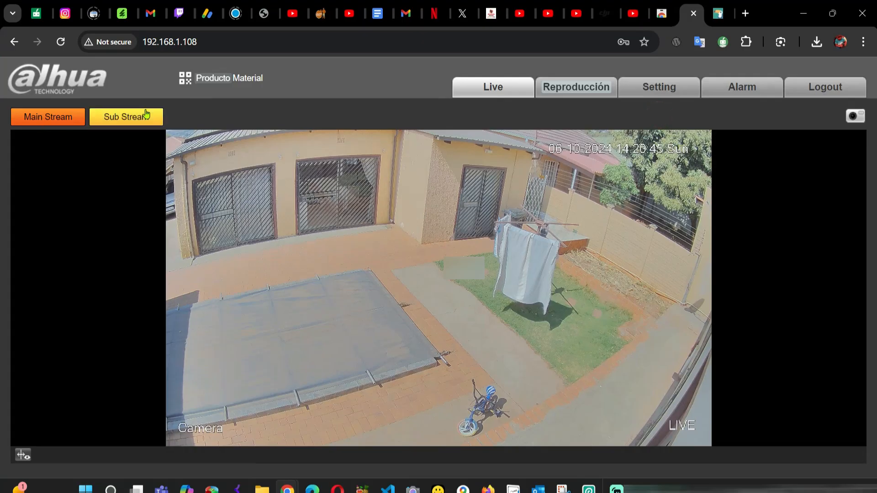
- Open Setting > Network > Port in the camera interface and select RTSP port 554
{"action": "left_click", "coordinate": [47, 117]}
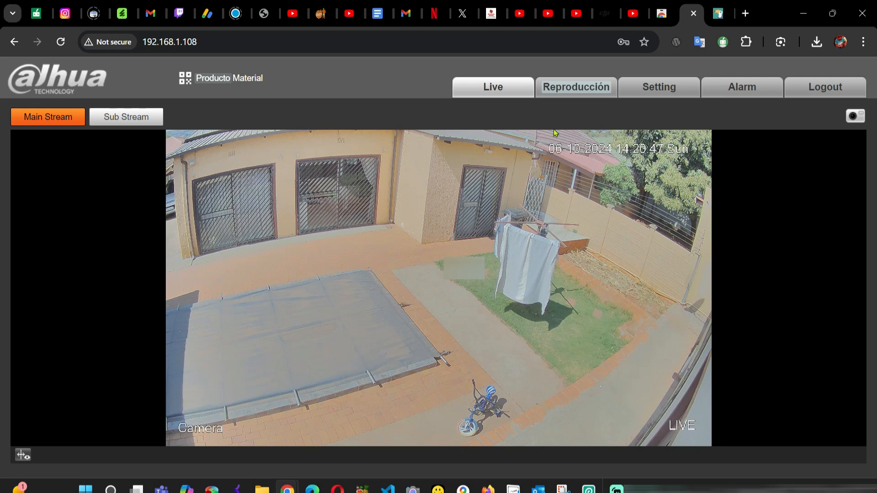
{"action": "left_click", "coordinate": [658, 87]}
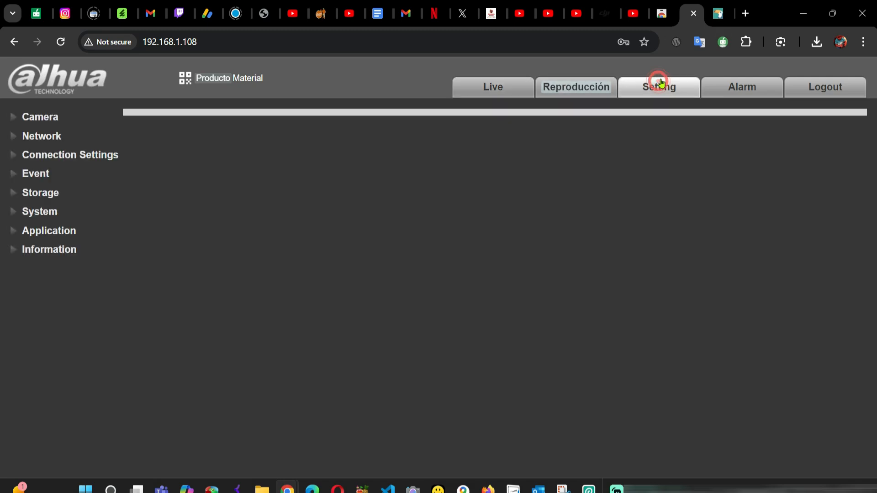
{"action": "left_click", "coordinate": [658, 87]}
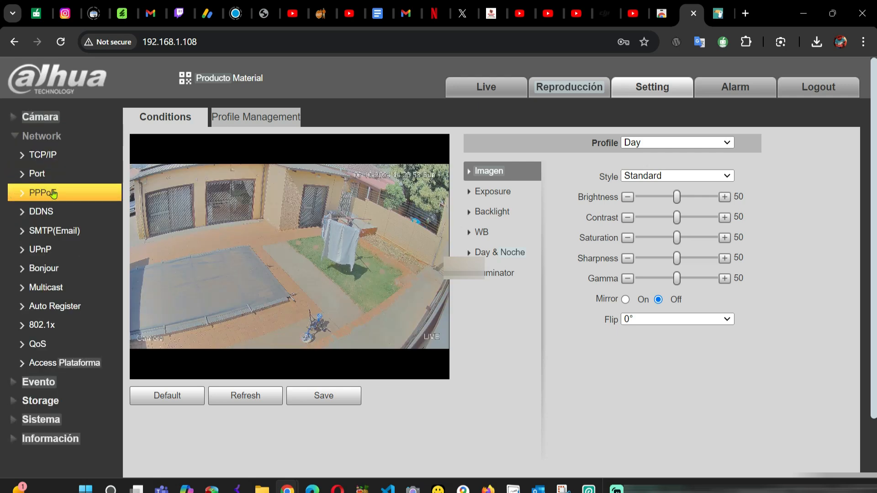
{"action": "left_click", "coordinate": [37, 174]}
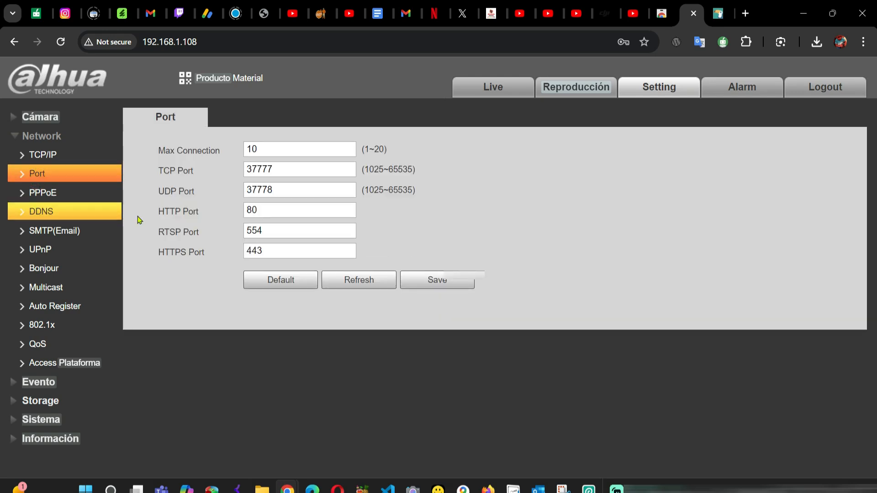
{"action": "mouse_move", "coordinate": [162, 239]}
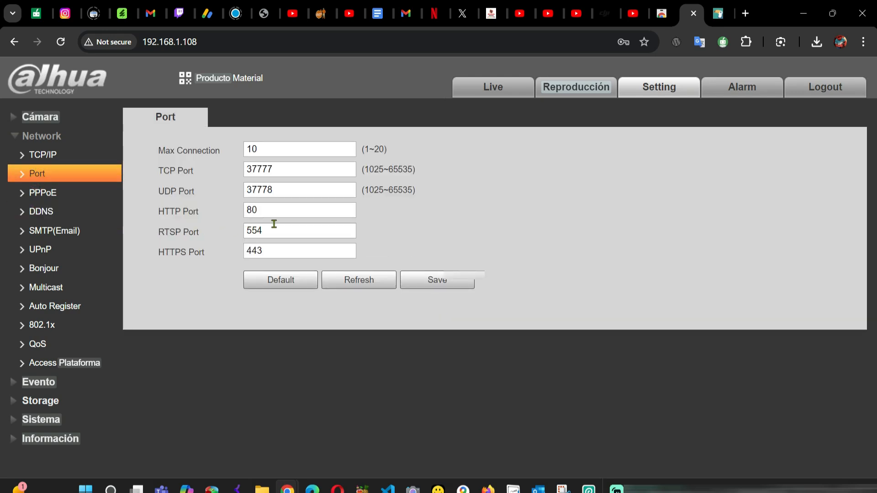
{"action": "double_click", "coordinate": [253, 231]}
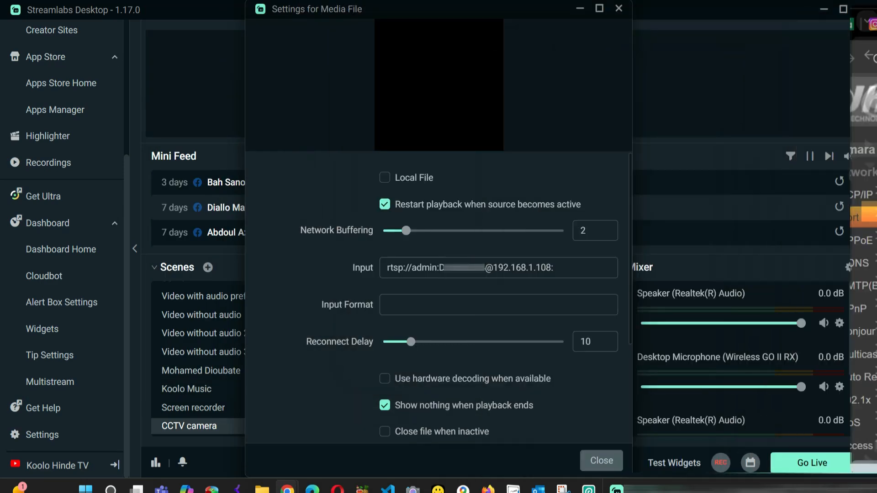
- Finish the Input address with port 554 so the courtyard feed previews
{"action": "left_click", "coordinate": [498, 267]}
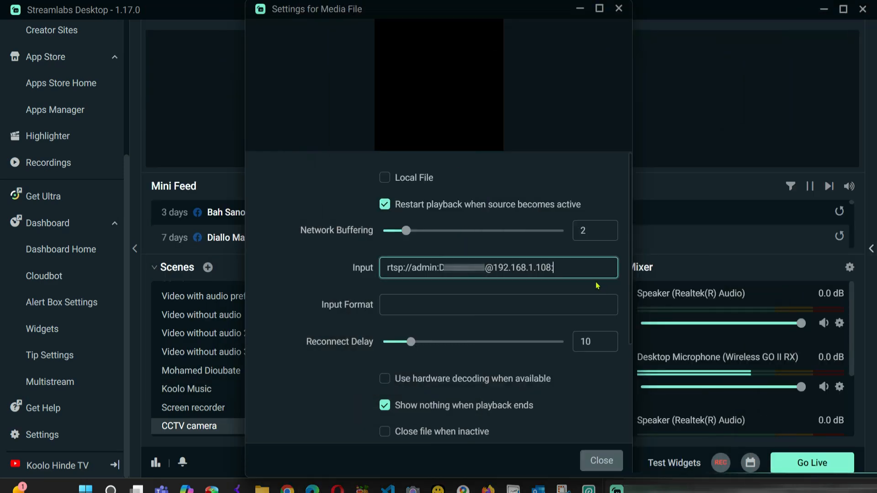
{"action": "type", "text": "554"}
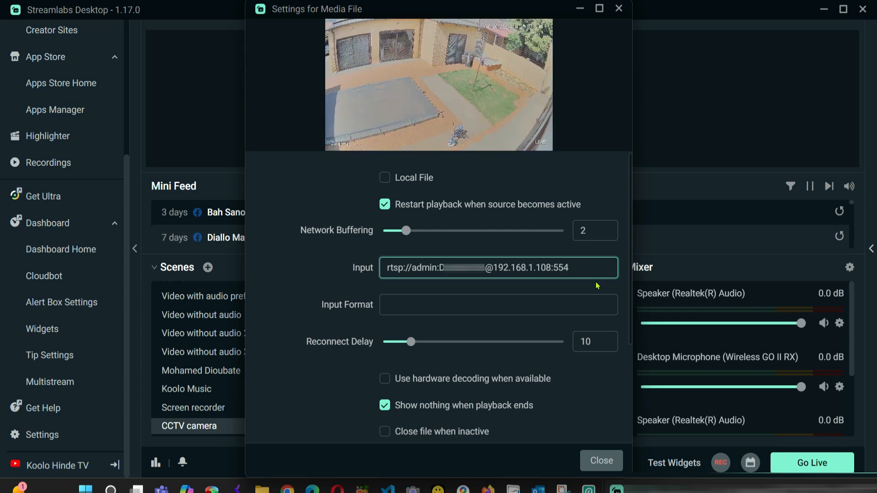
{"action": "mouse_move", "coordinate": [636, 317]}
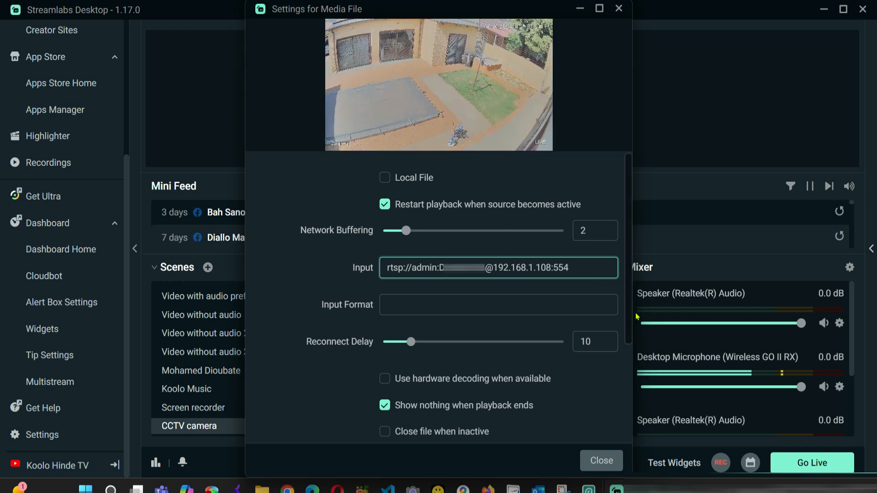
{"action": "mouse_move", "coordinate": [529, 324]}
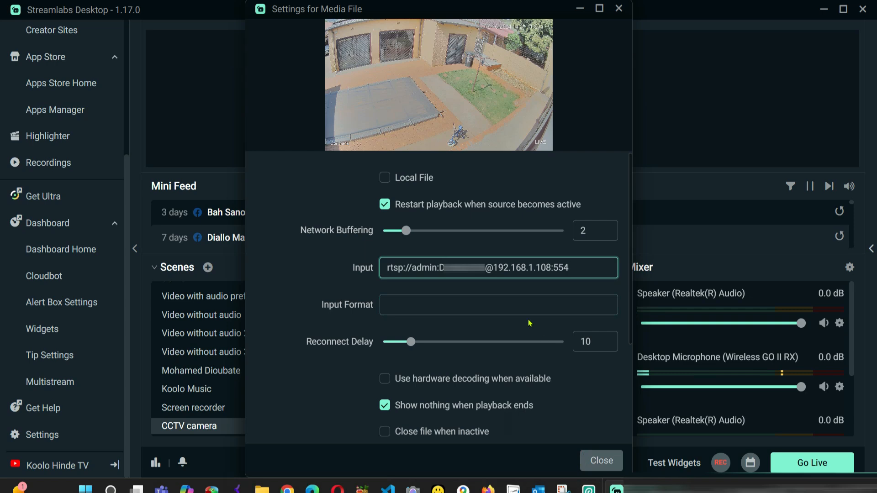
{"action": "left_click", "coordinate": [601, 461]}
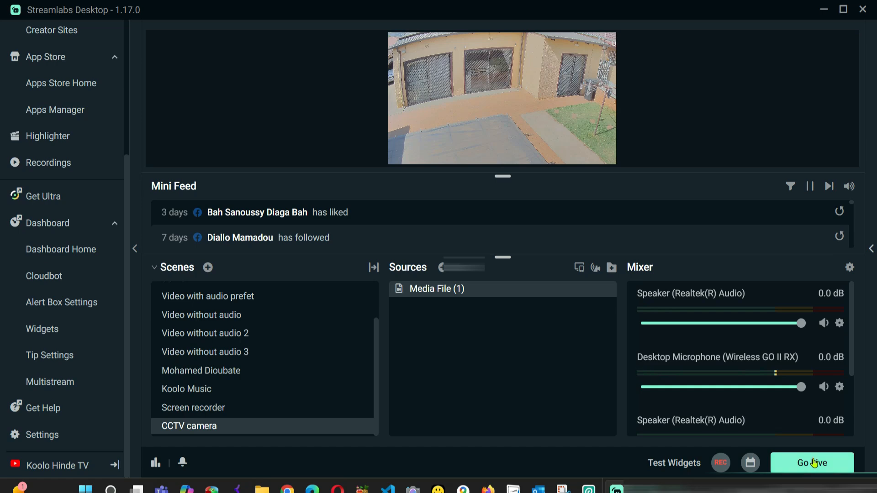
- Go live to YouTube with Confirm & Go Live
{"action": "left_click", "coordinate": [811, 462]}
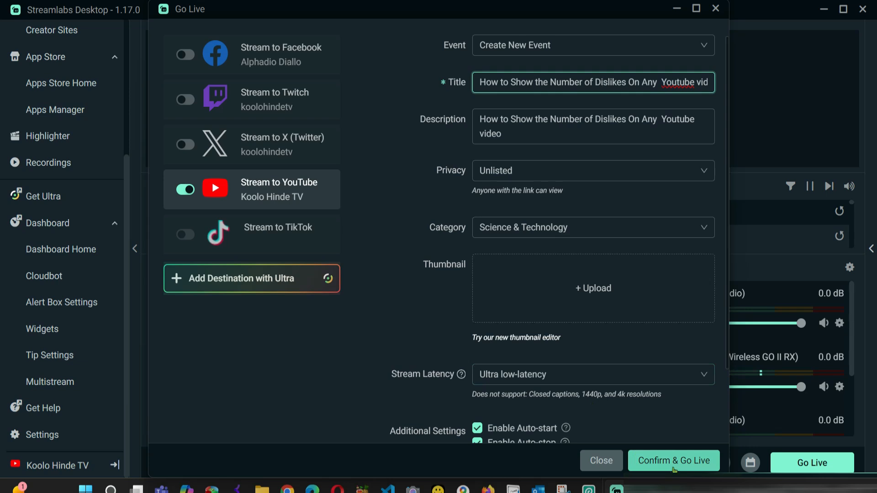
{"action": "left_click", "coordinate": [673, 460]}
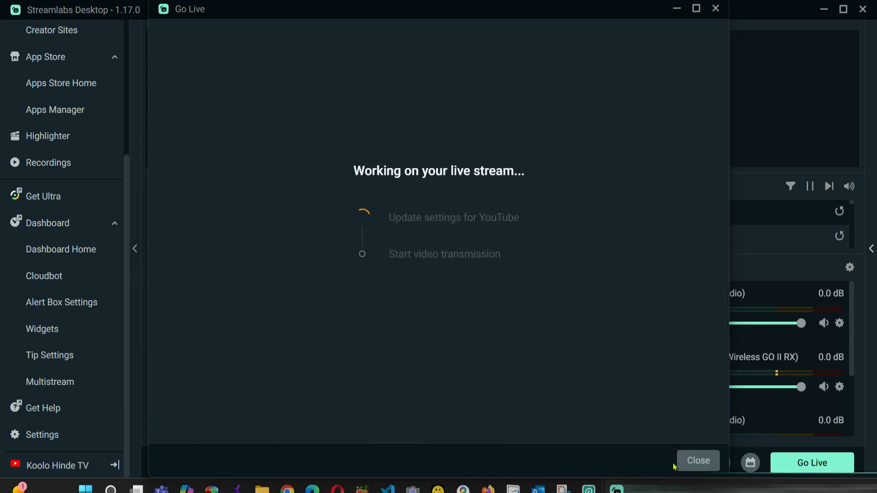
{"action": "mouse_move", "coordinate": [616, 429]}
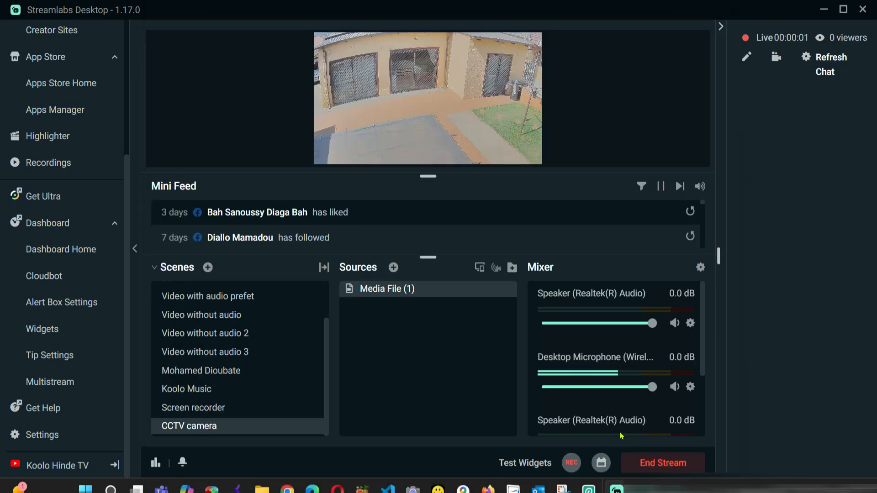
- Open the YouTube Top chat panel beside the live CCTV camera stream
{"action": "left_click", "coordinate": [776, 57]}
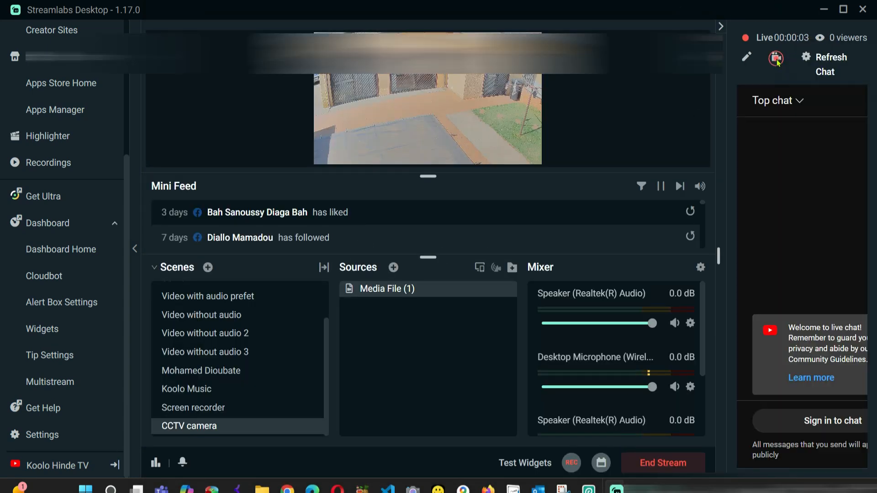